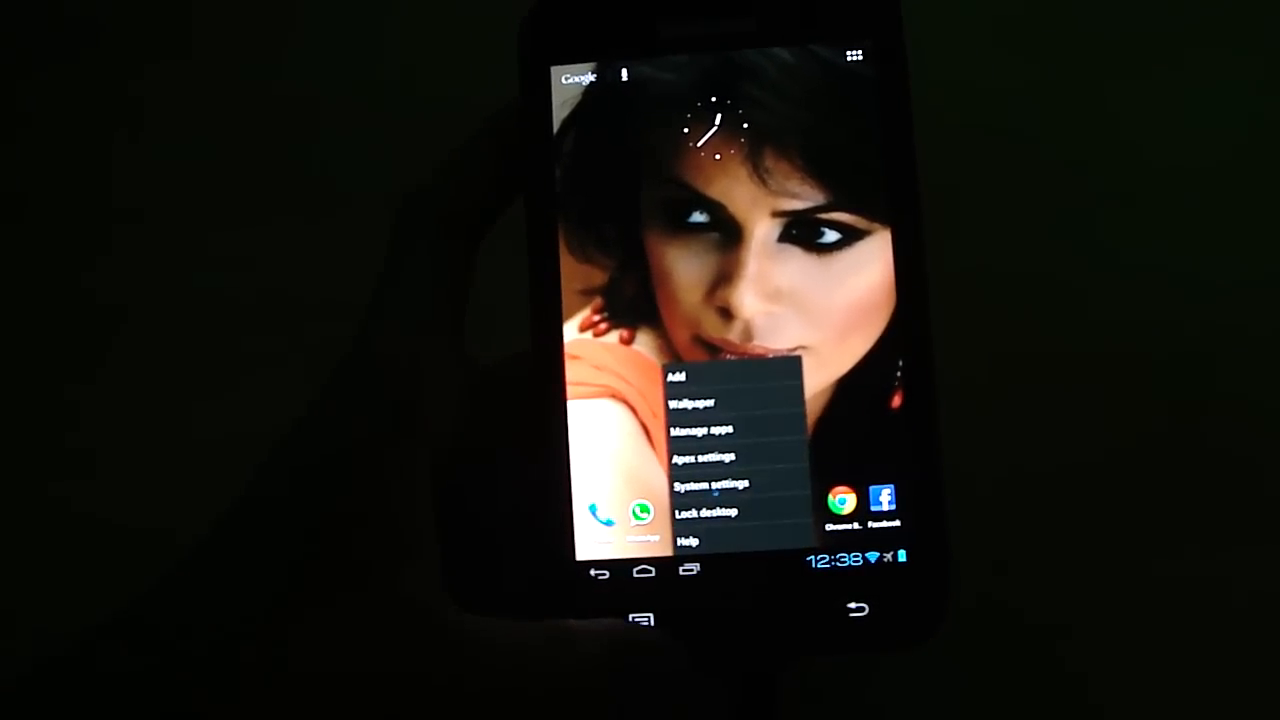
Open Android system Settings from the launcher menu, showing nearby Wi‑Fi networks.
{"action": "left_click", "coordinate": [712, 482]}
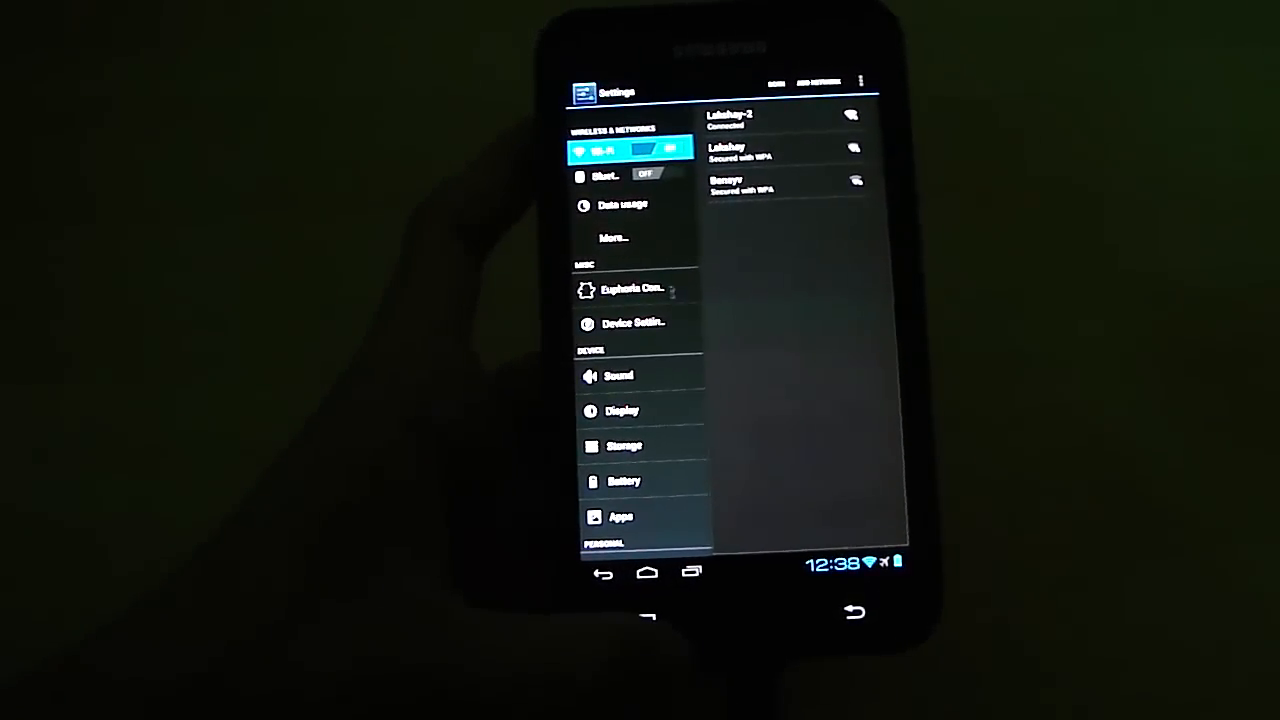
Browse the Sound and About phone pages, then return home with the launcher menu reopened.
{"action": "left_click", "coordinate": [618, 374]}
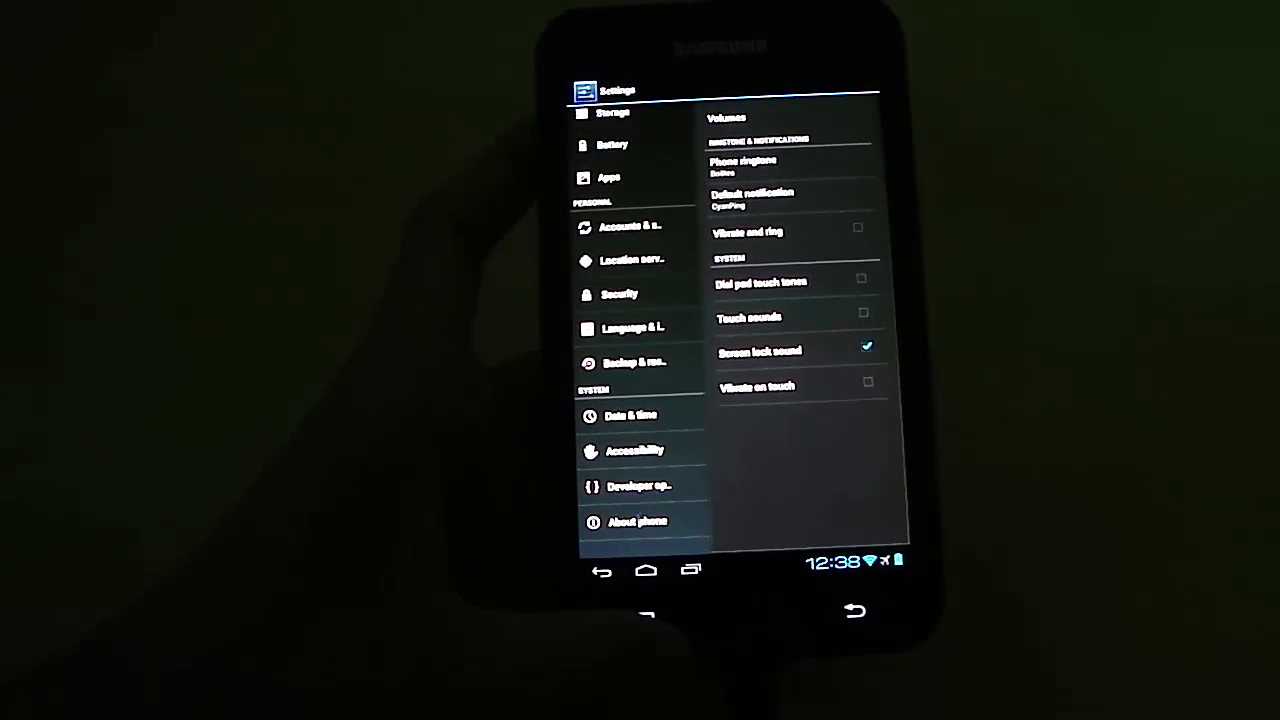
{"action": "left_click", "coordinate": [638, 522]}
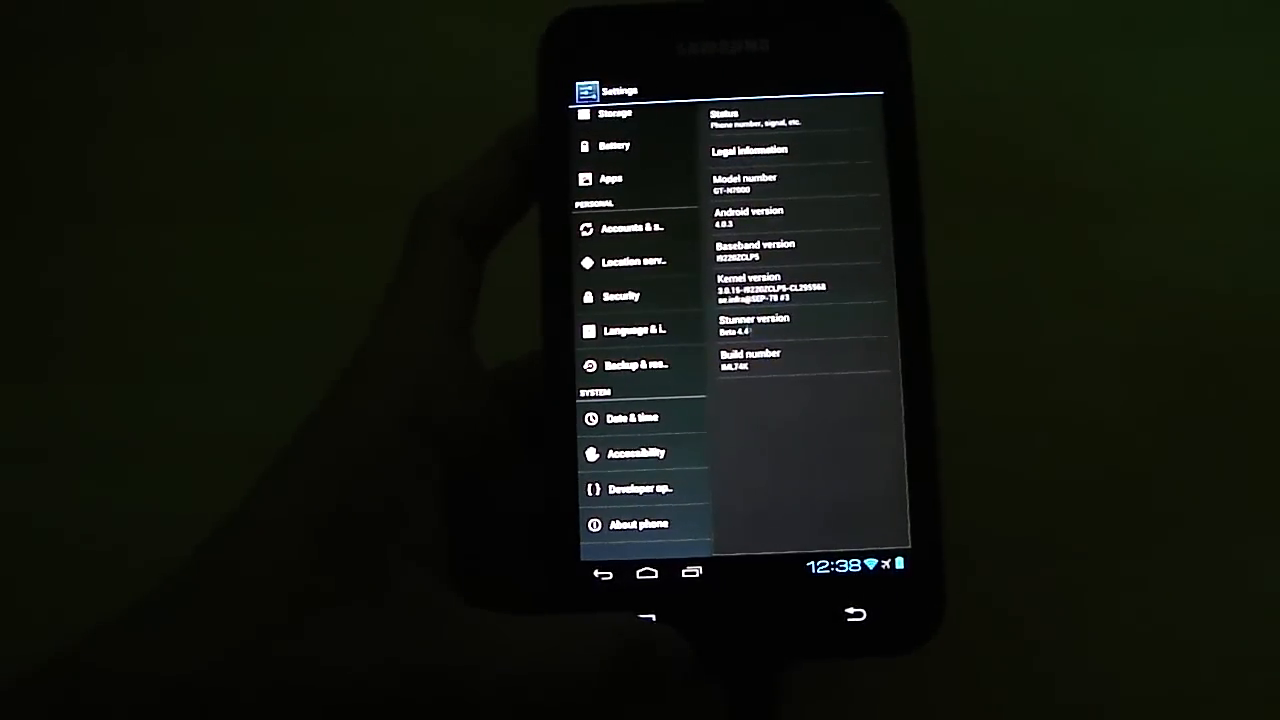
{"action": "left_click", "coordinate": [790, 324]}
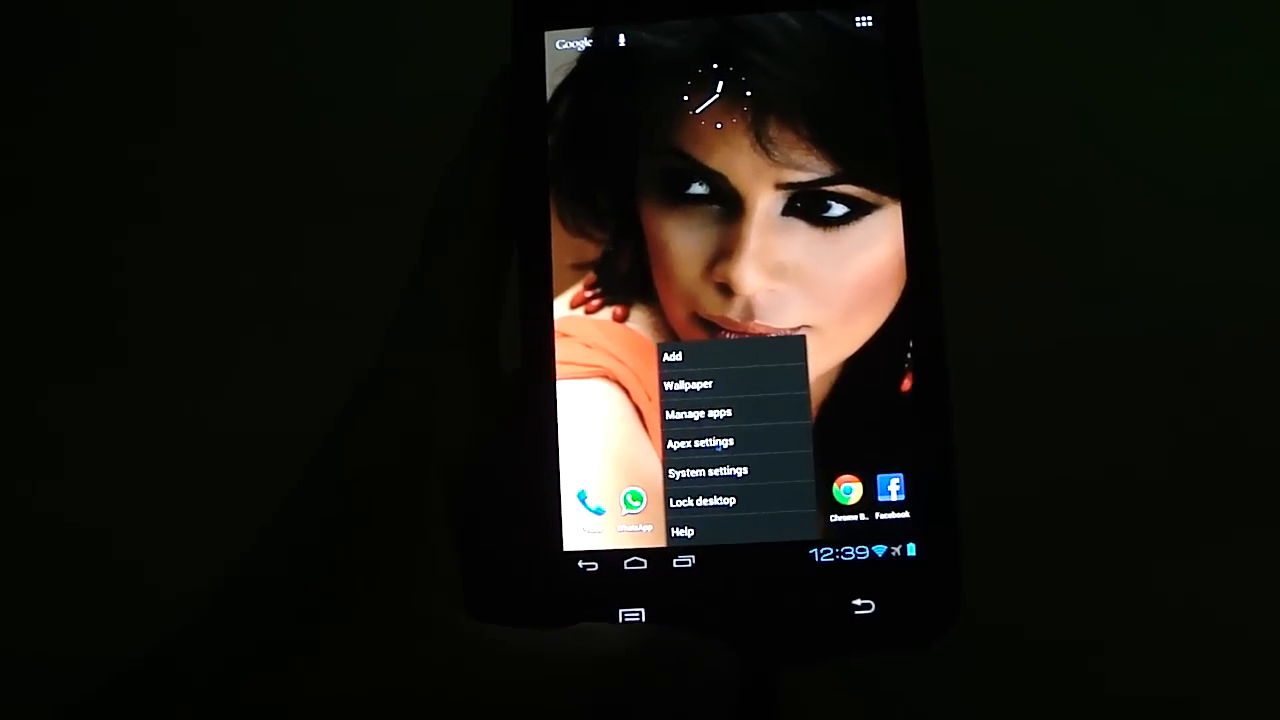
{"action": "left_click", "coordinate": [700, 442]}
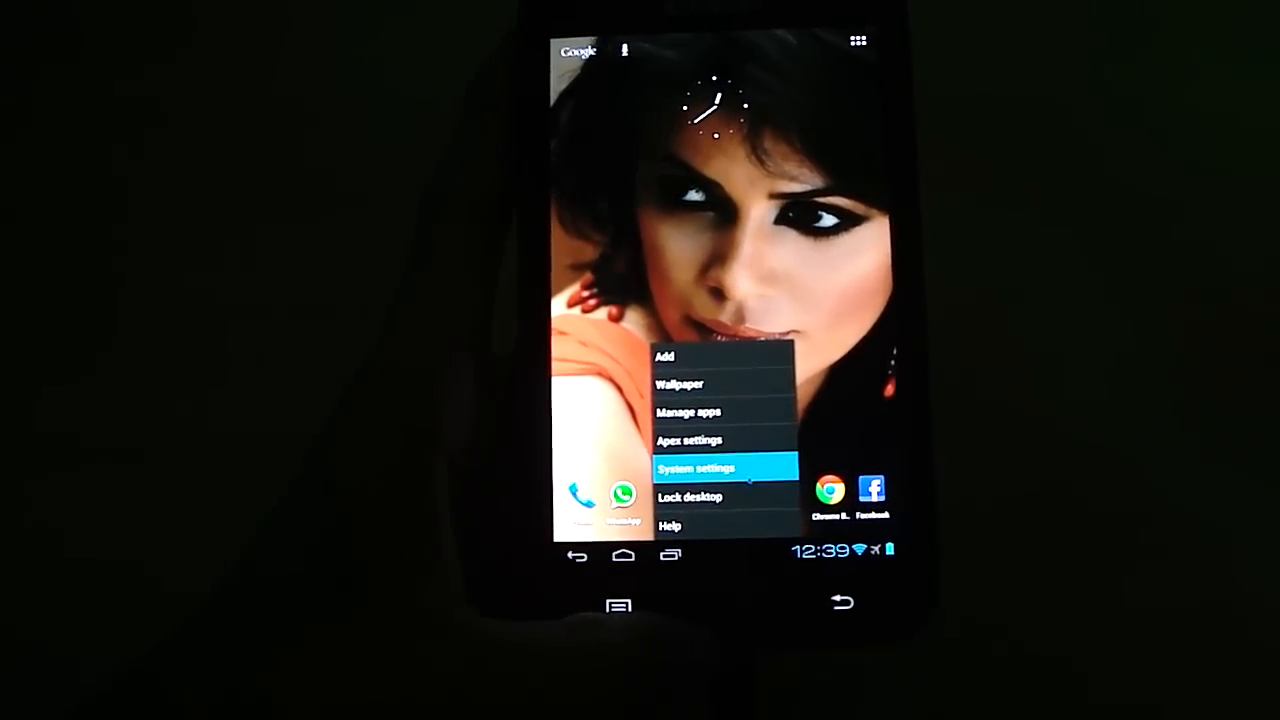
Reopen system Settings, view a category, and return to the plain home screen.
{"action": "left_click", "coordinate": [696, 468]}
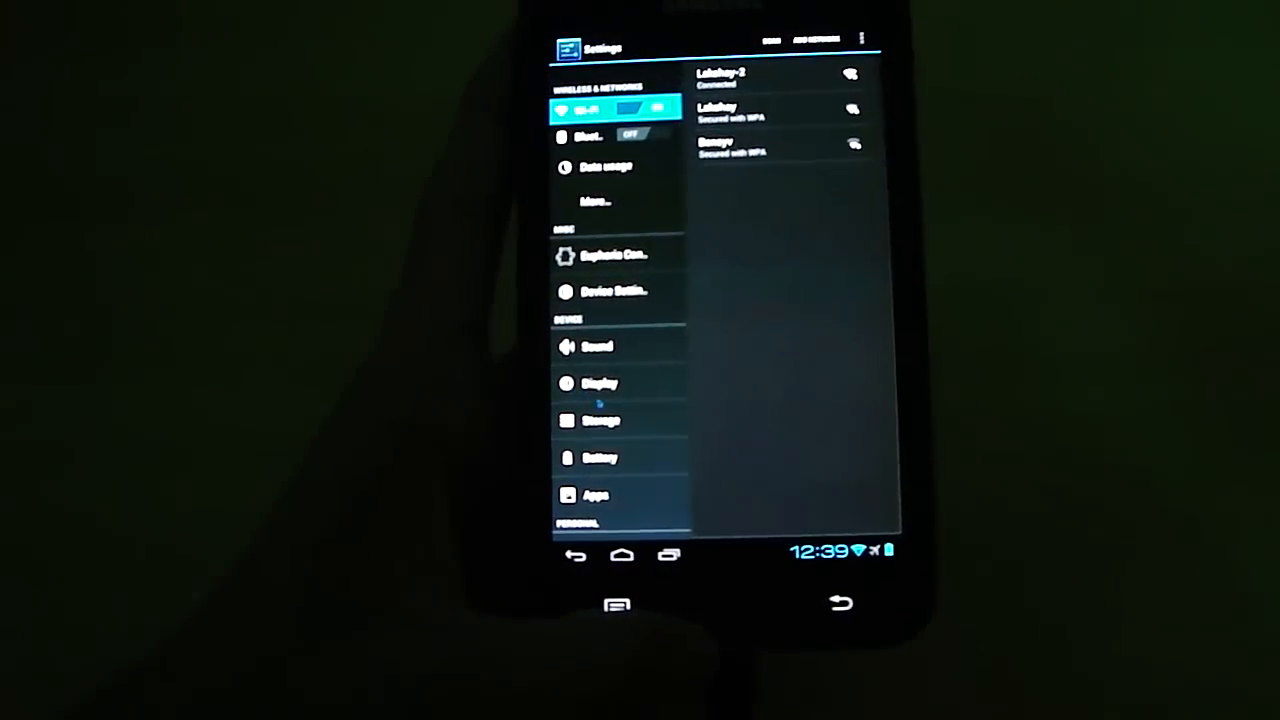
{"action": "left_click", "coordinate": [600, 458]}
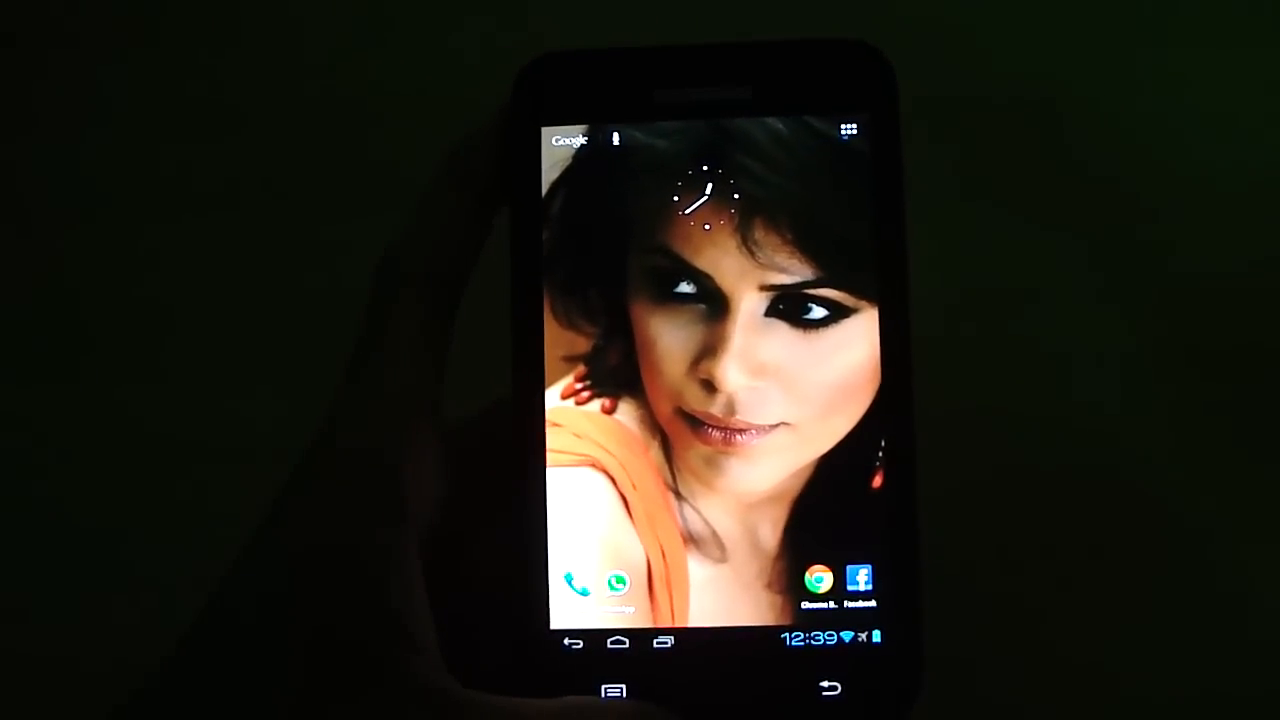
Open the Apex Launcher app drawer listing WhatsApp, Voice Slider and xda premium.
{"action": "left_click", "coordinate": [850, 128]}
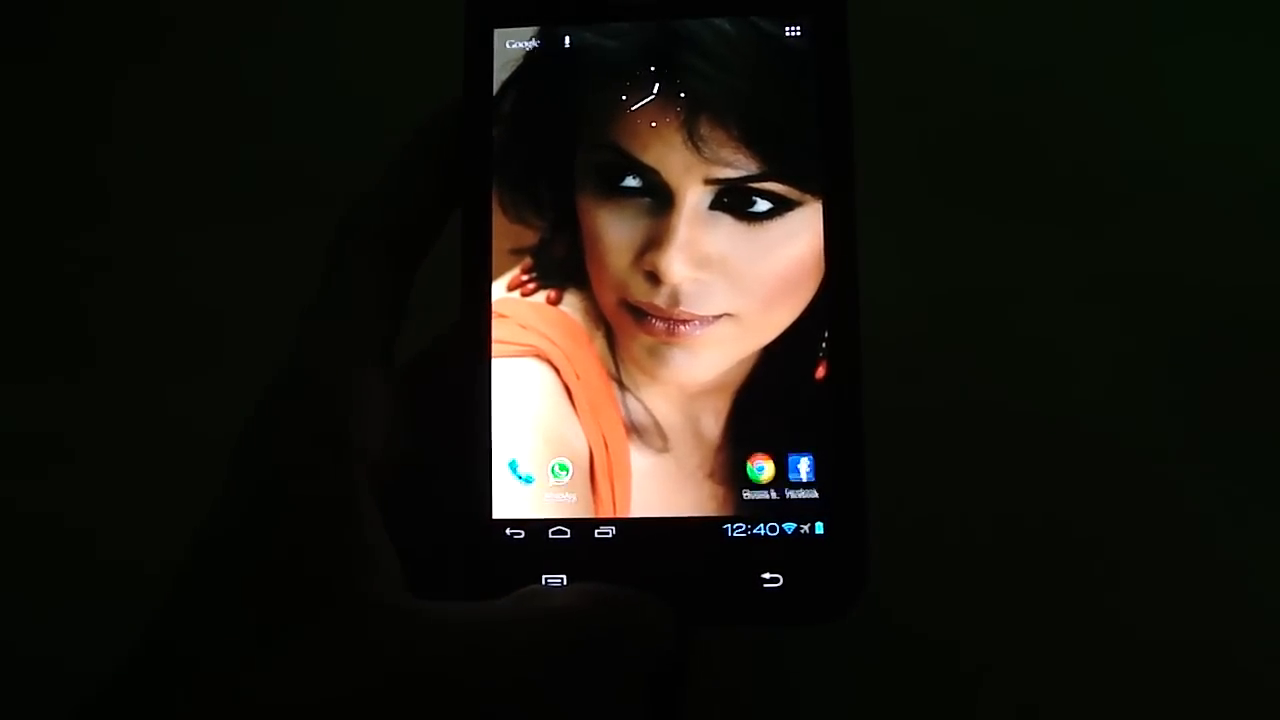
{"action": "left_click", "coordinate": [518, 472]}
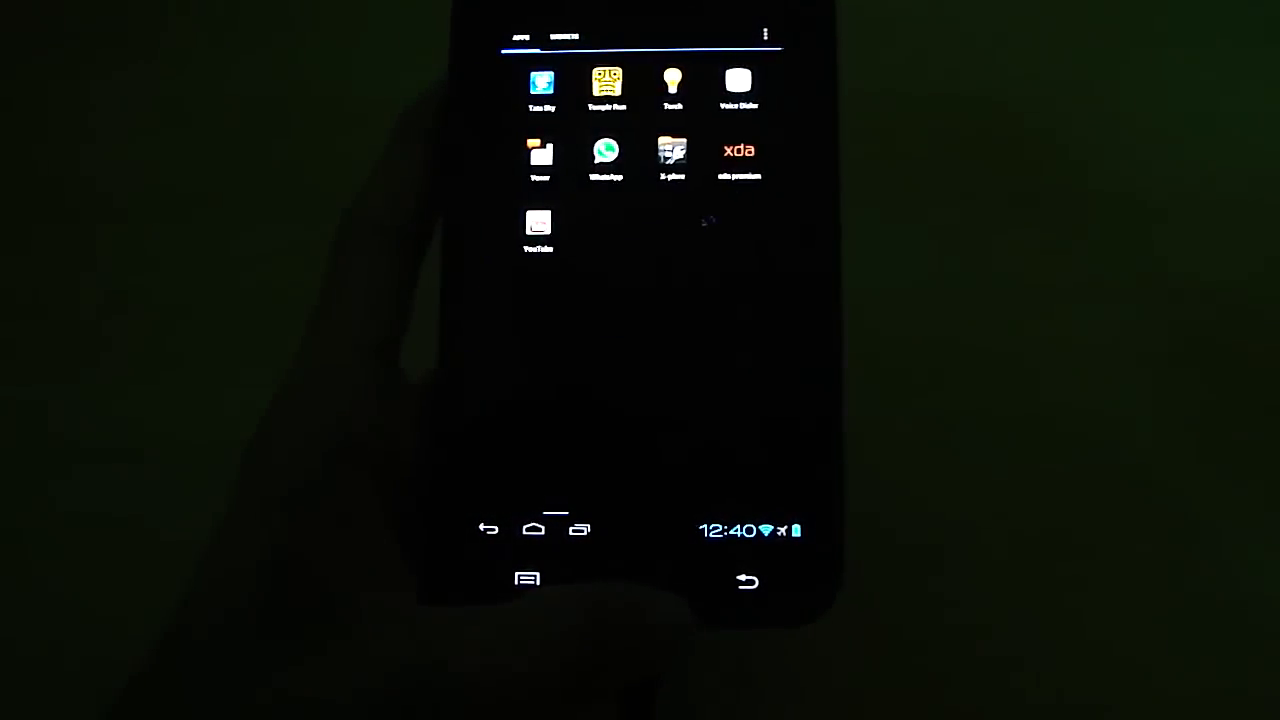
Launch YouTube and start playing a Katy Perry video from the featured grid.
{"action": "left_click", "coordinate": [538, 224]}
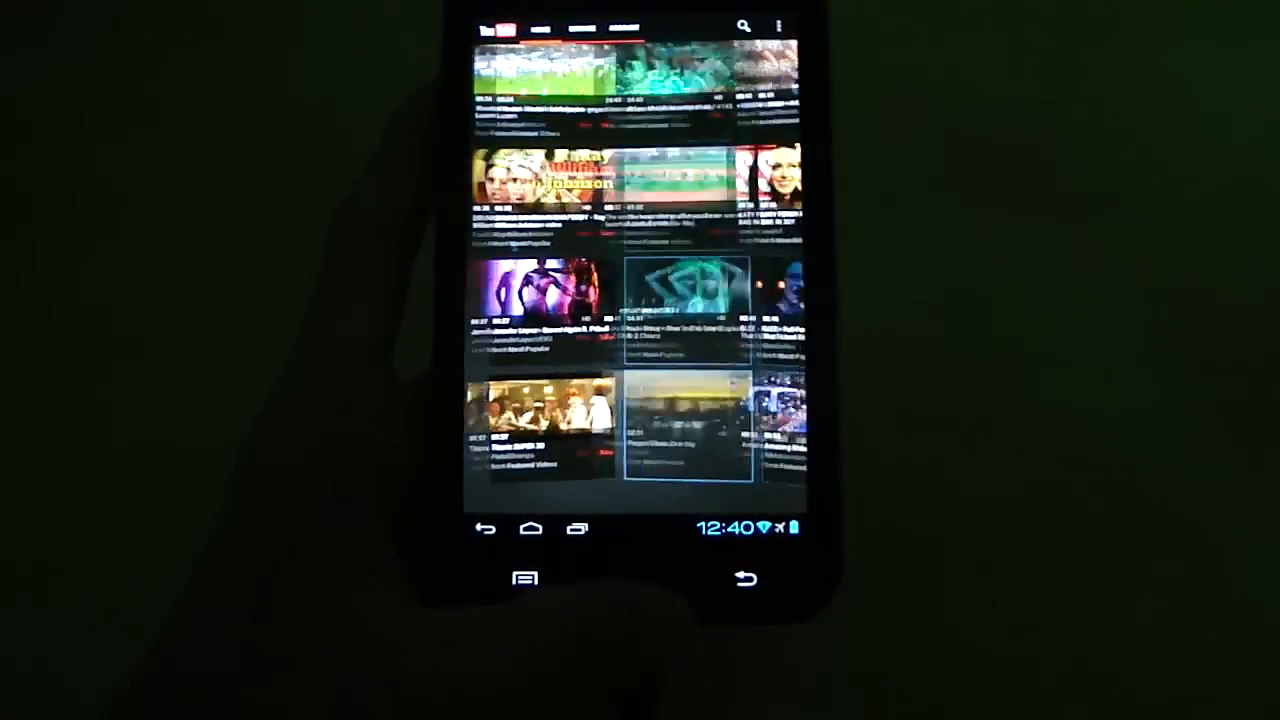
{"action": "scroll", "scroll_direction": "down", "scroll_amount": 3}
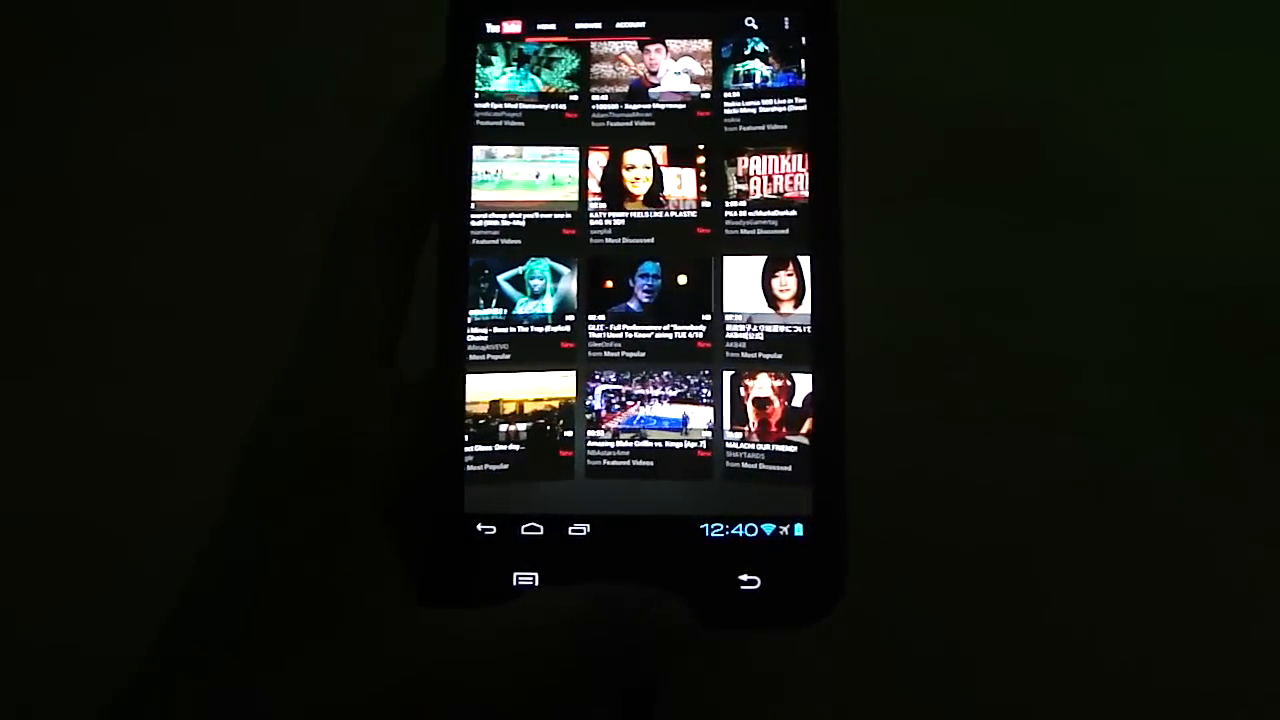
{"action": "left_click", "coordinate": [648, 196]}
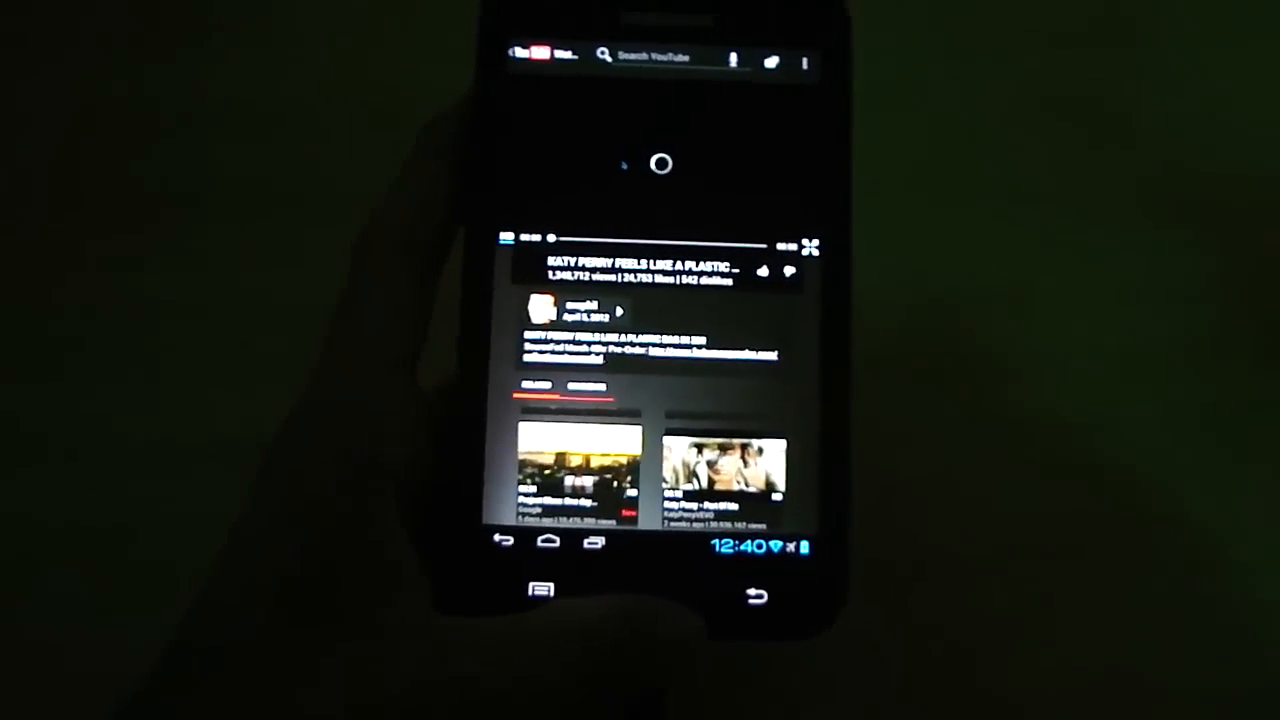
{"action": "left_click", "coordinate": [660, 164]}
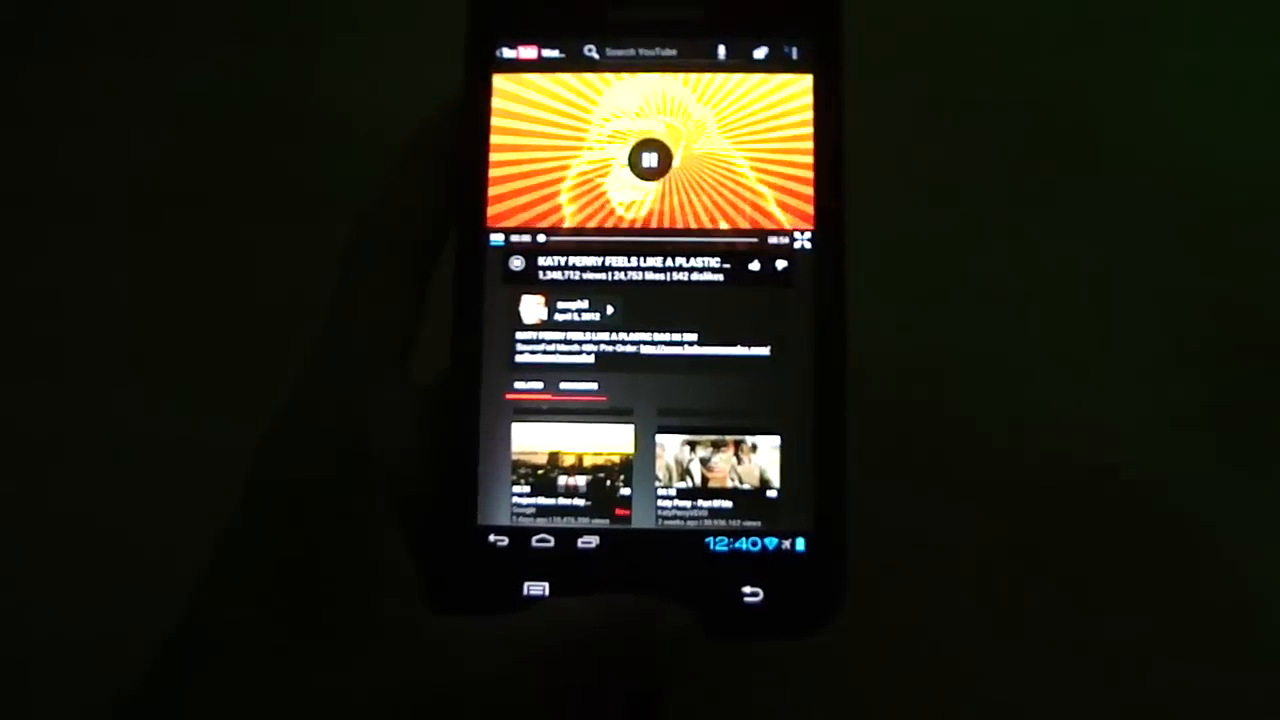